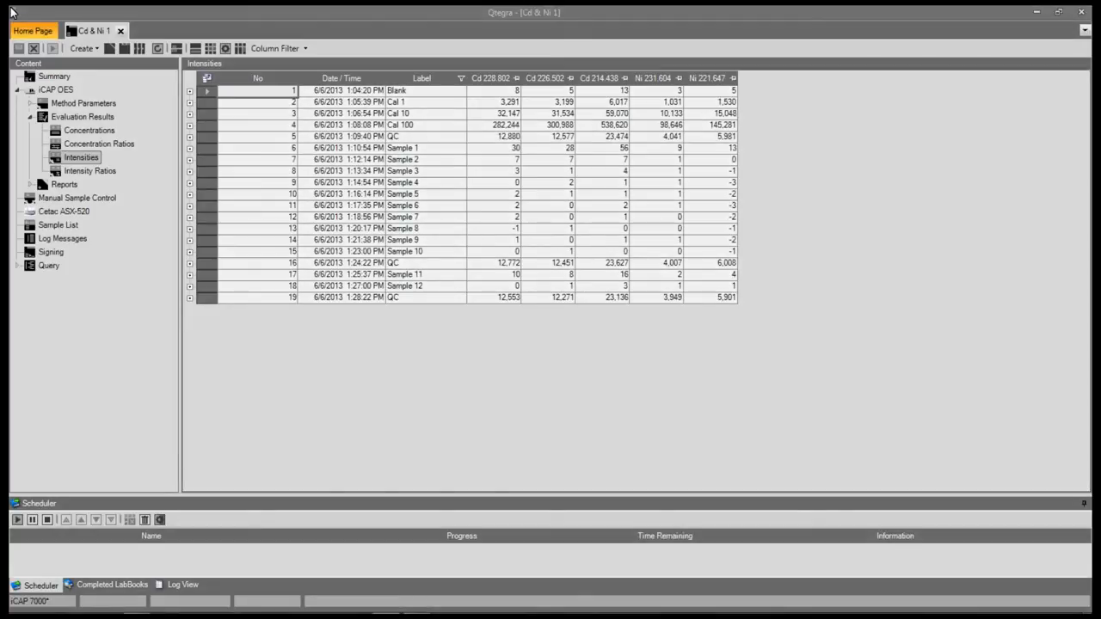
mouse_move(81, 157)
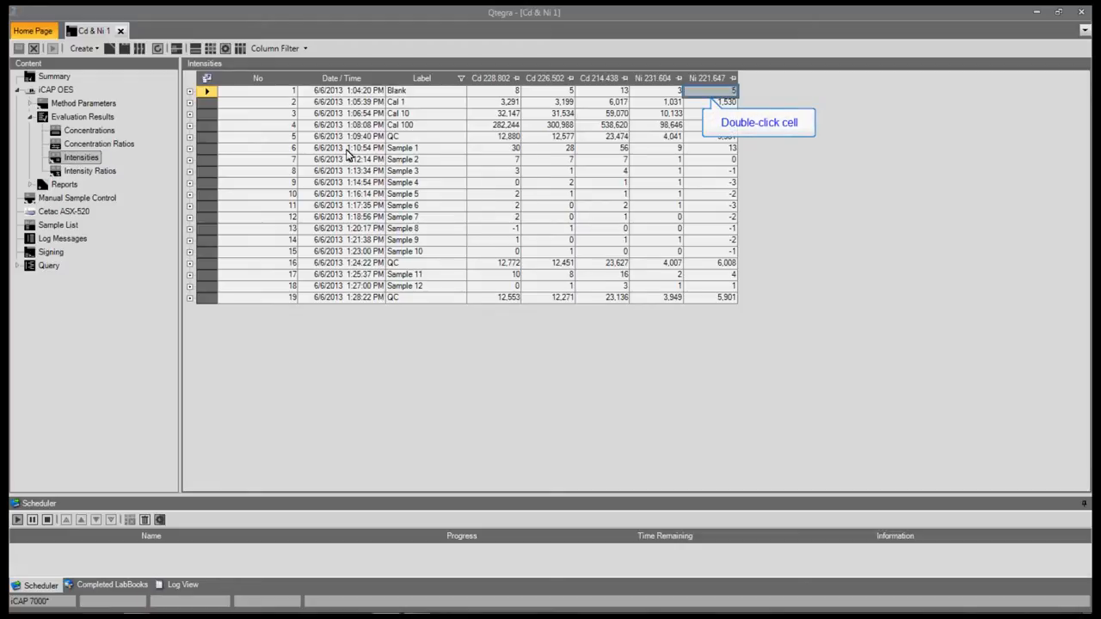
Show the Ni 221.647 Blank spectrum and its interferences list.
double_click(727, 103)
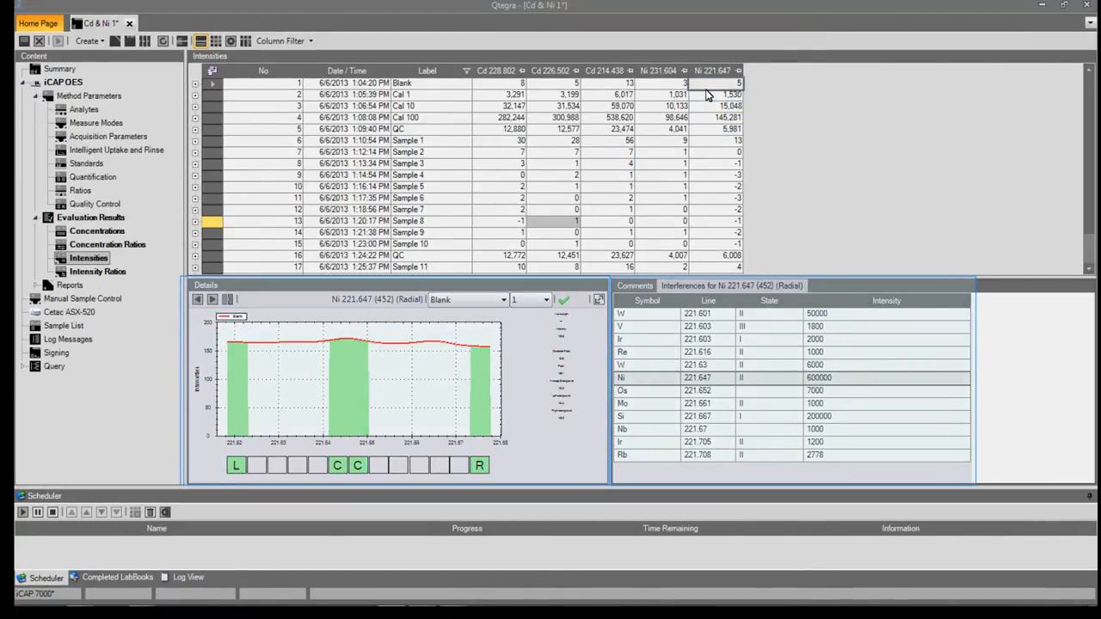
mouse_move(598, 300)
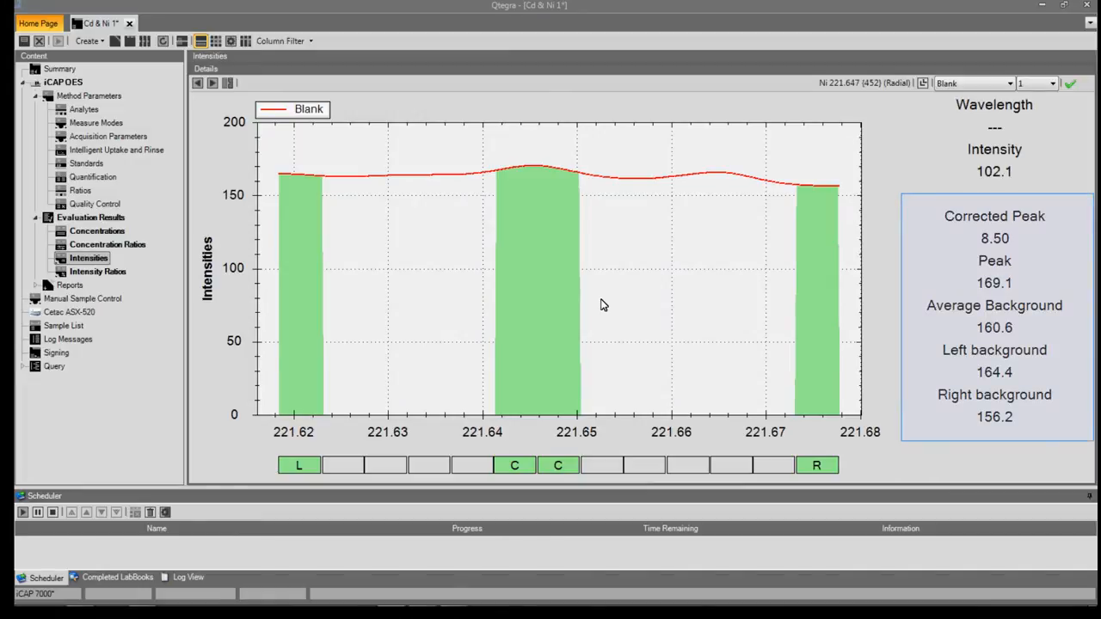
mouse_move(924, 83)
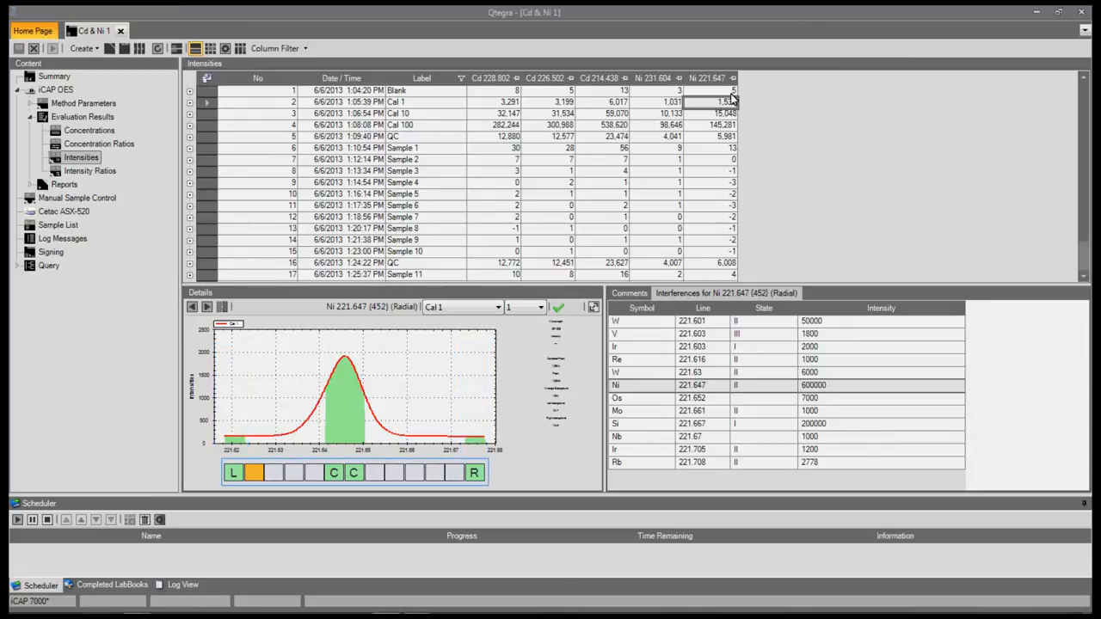
Set Ni 221.647 background to two left and two right subarrays and apply.
click(434, 473)
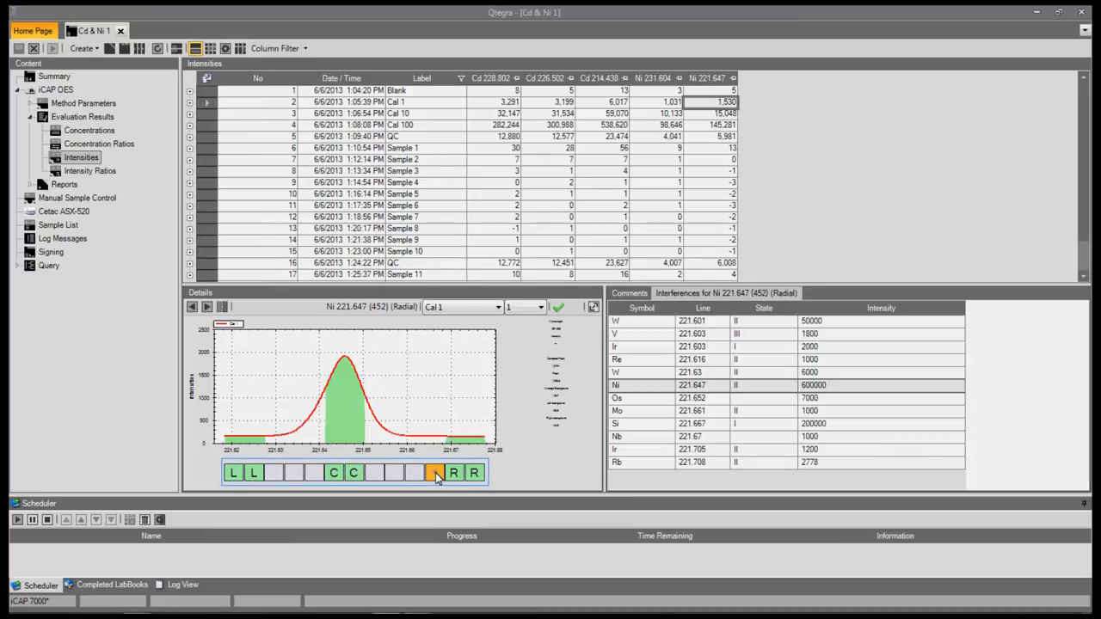
click(435, 473)
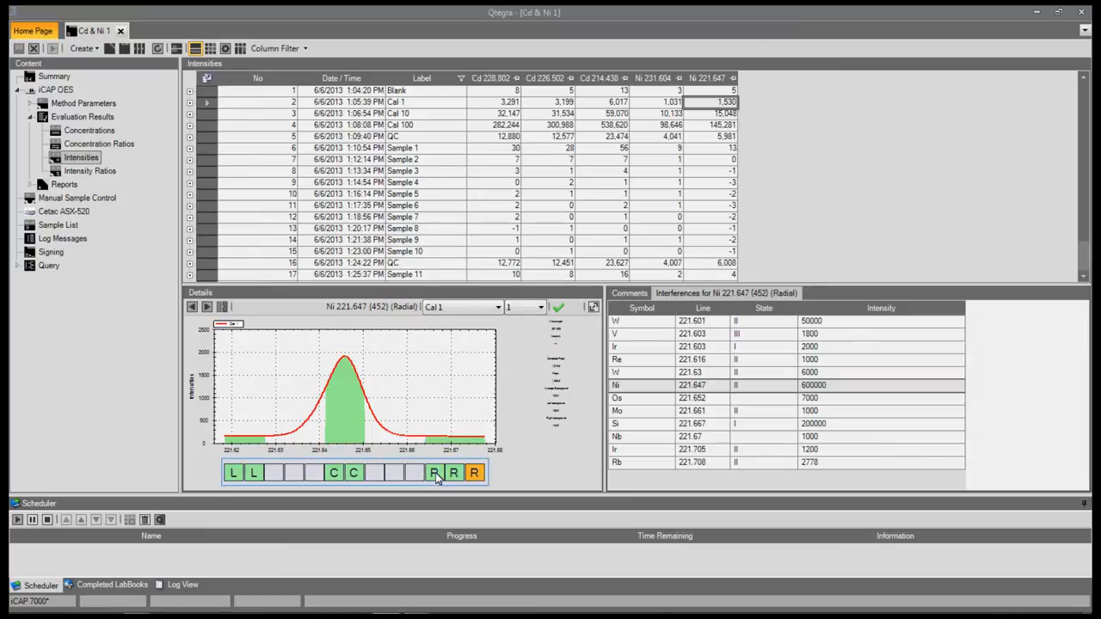
click(474, 474)
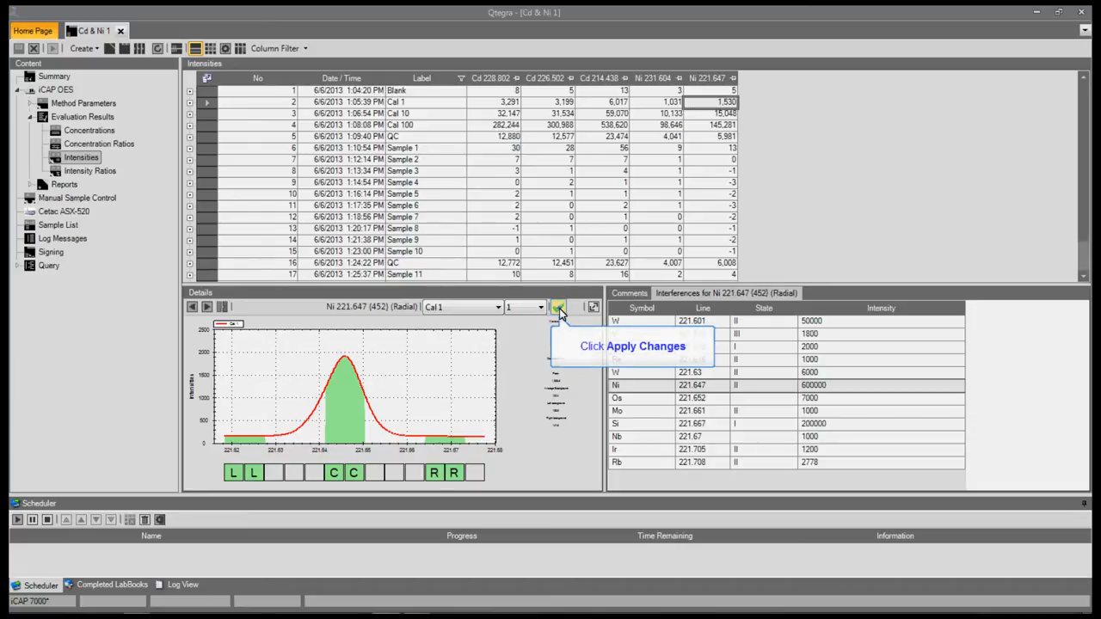
click(557, 307)
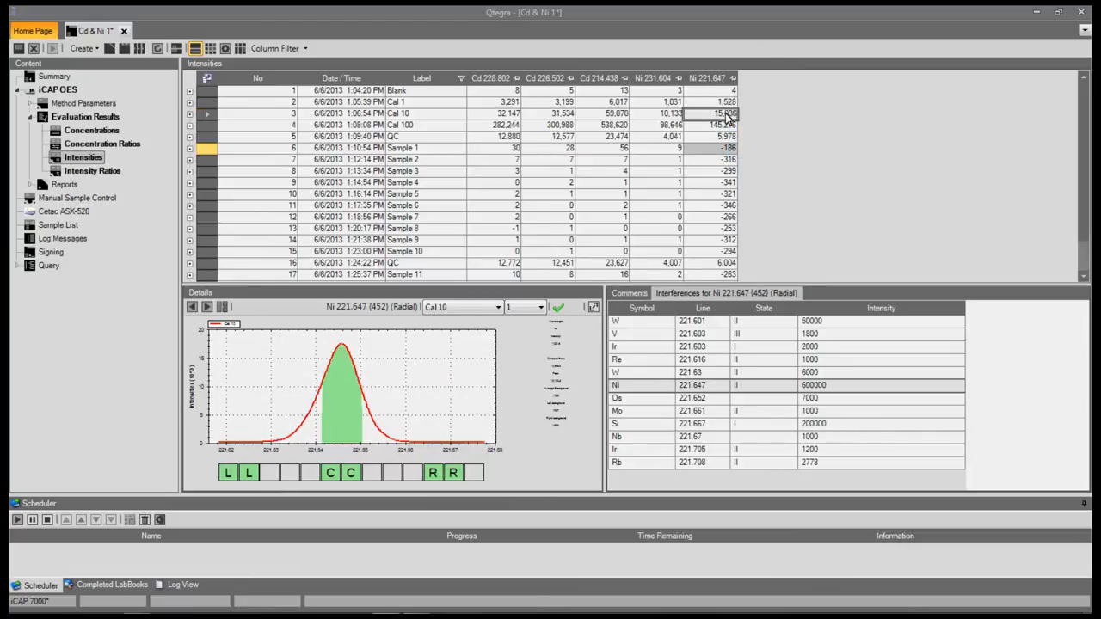
mouse_move(725, 153)
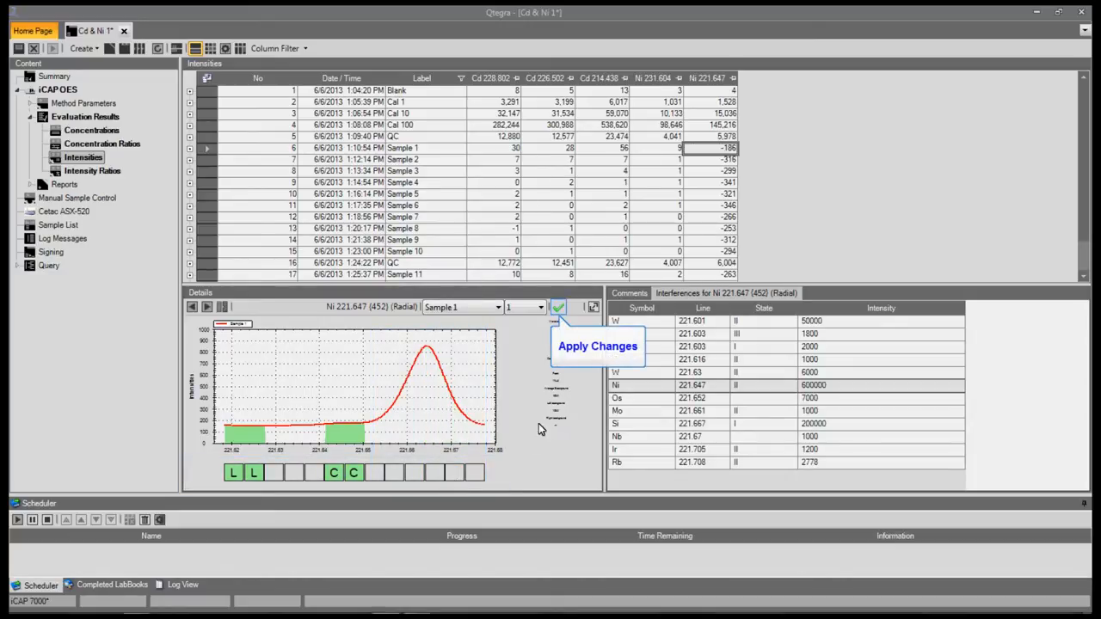
Apply the Sample 1 Ni 221.647 background subarray change to recalculate intensities.
click(558, 307)
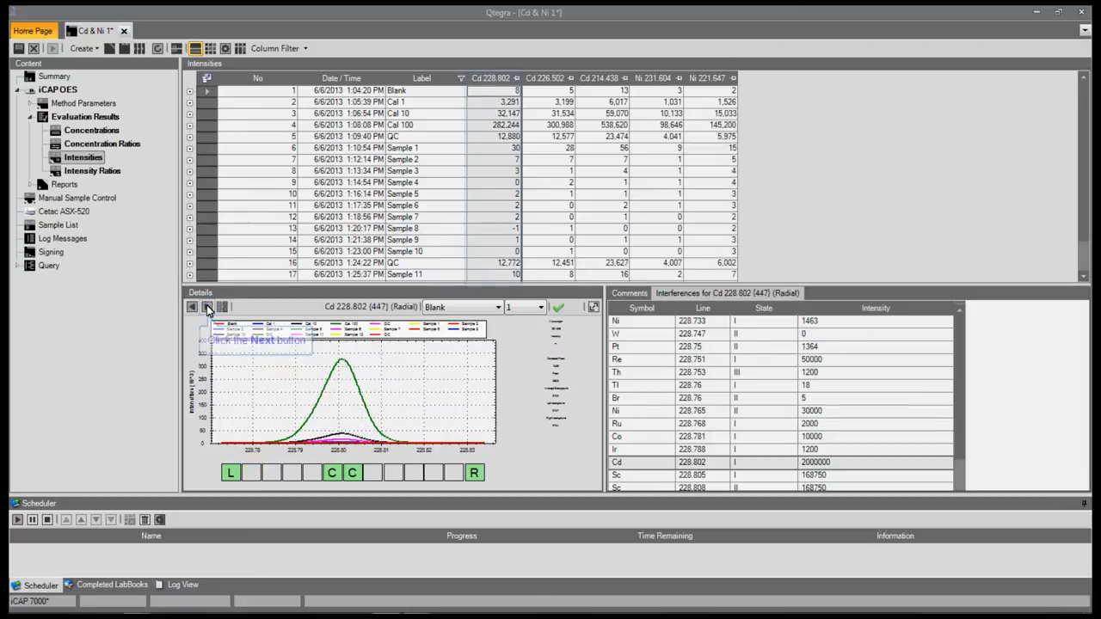
Step to the next measurement's Cd 228.802 spectrum in Details.
click(206, 307)
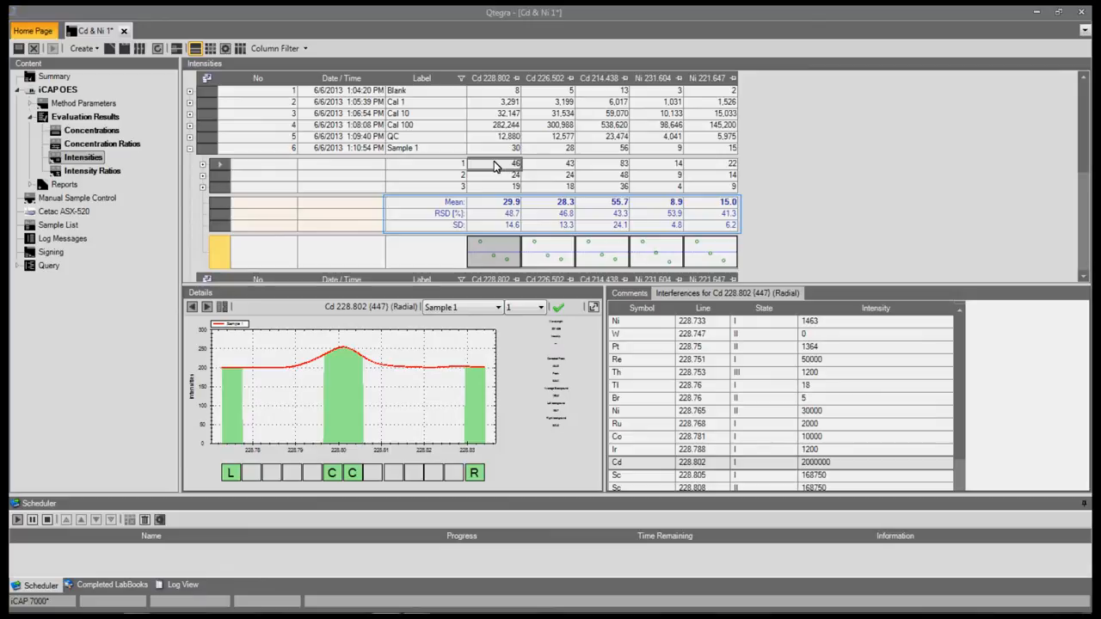
mouse_move(91, 130)
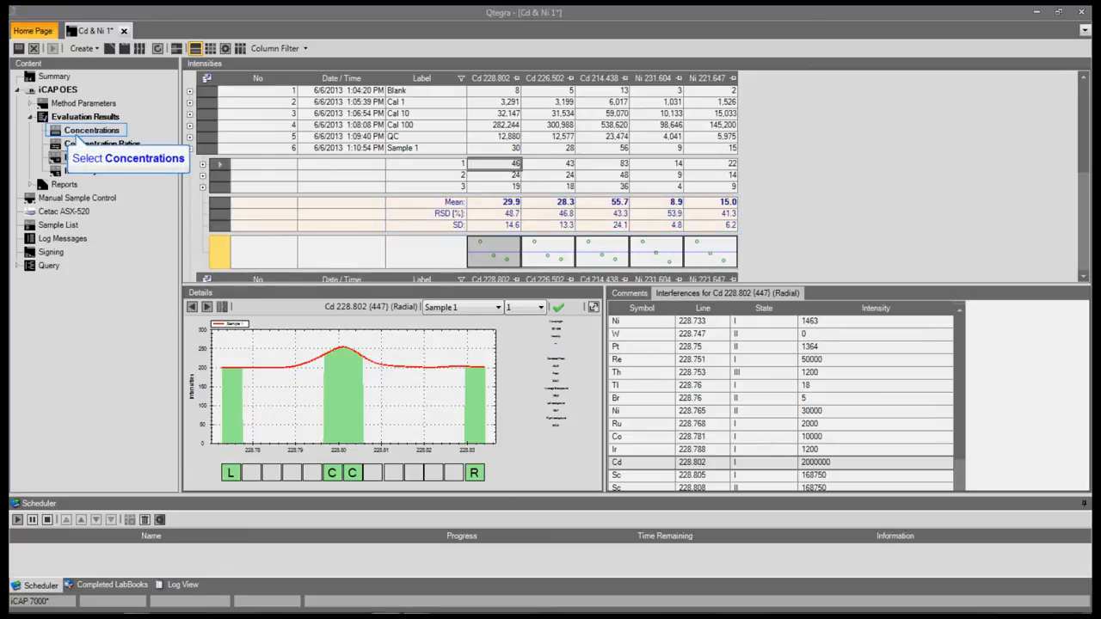
Show Concentrations and the Cd 228.802 standard's calibration curve details.
click(91, 130)
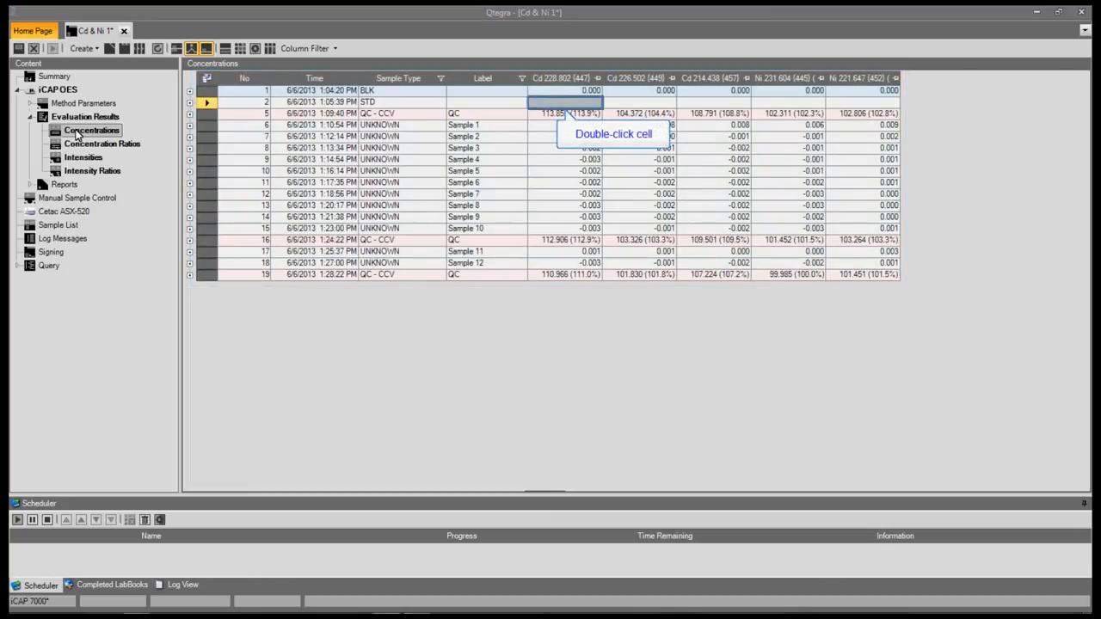
double_click(566, 102)
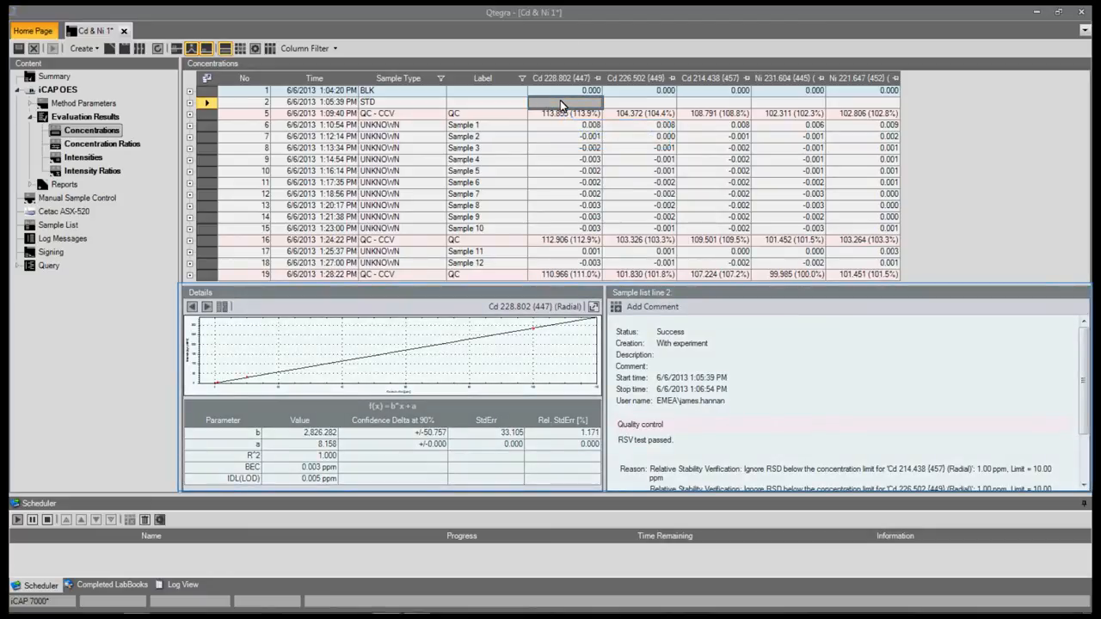
mouse_move(593, 307)
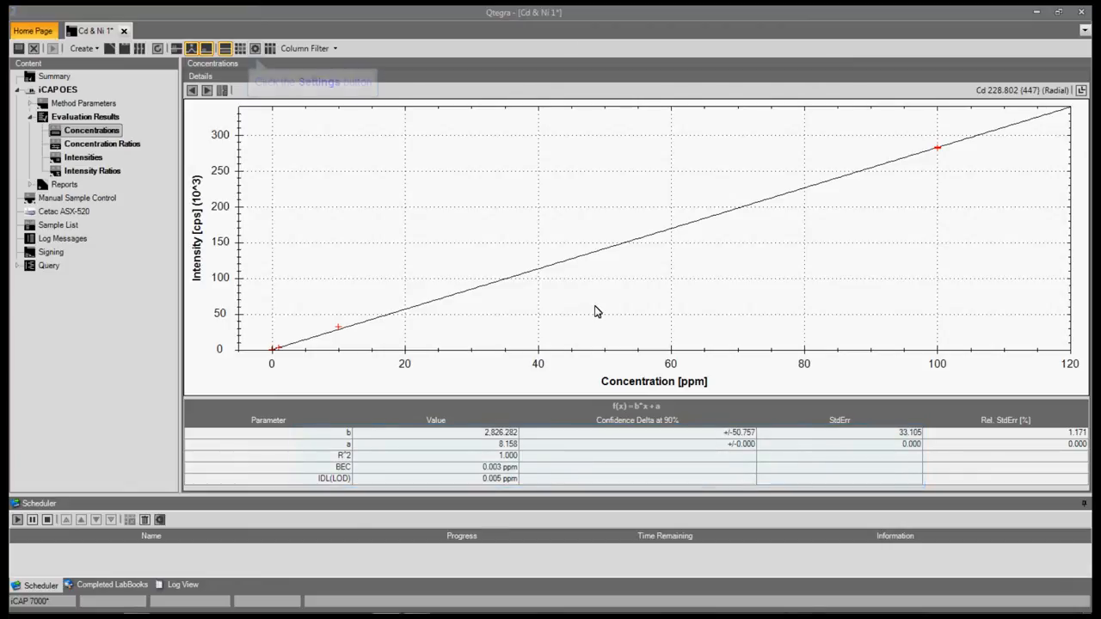
Set R Value Precision Digits to 5 in Display Settings.
click(255, 48)
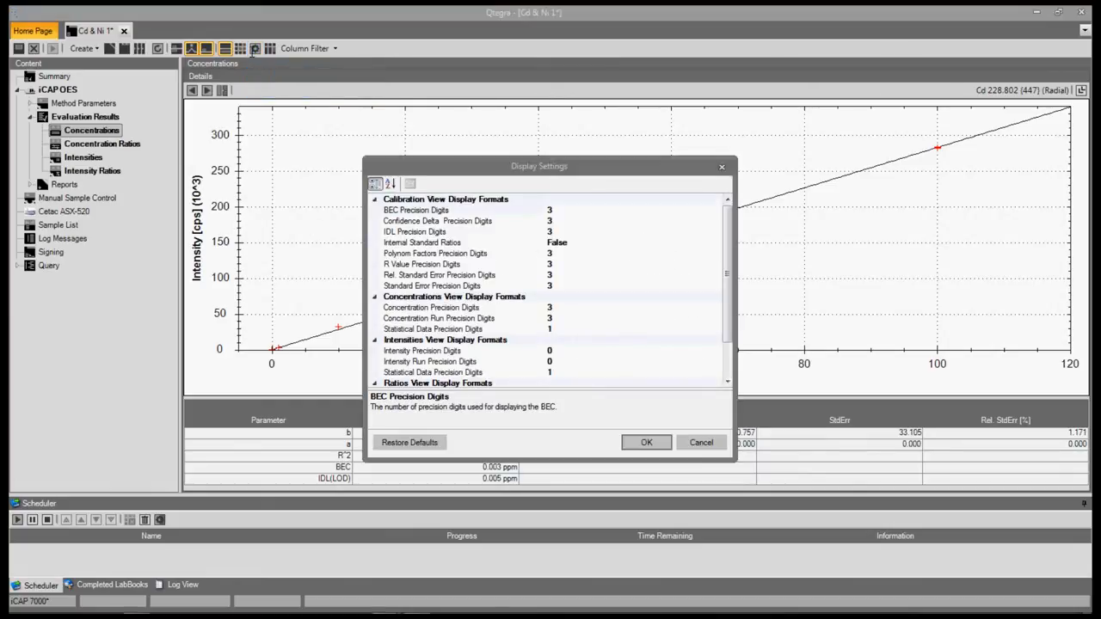
click(430, 264)
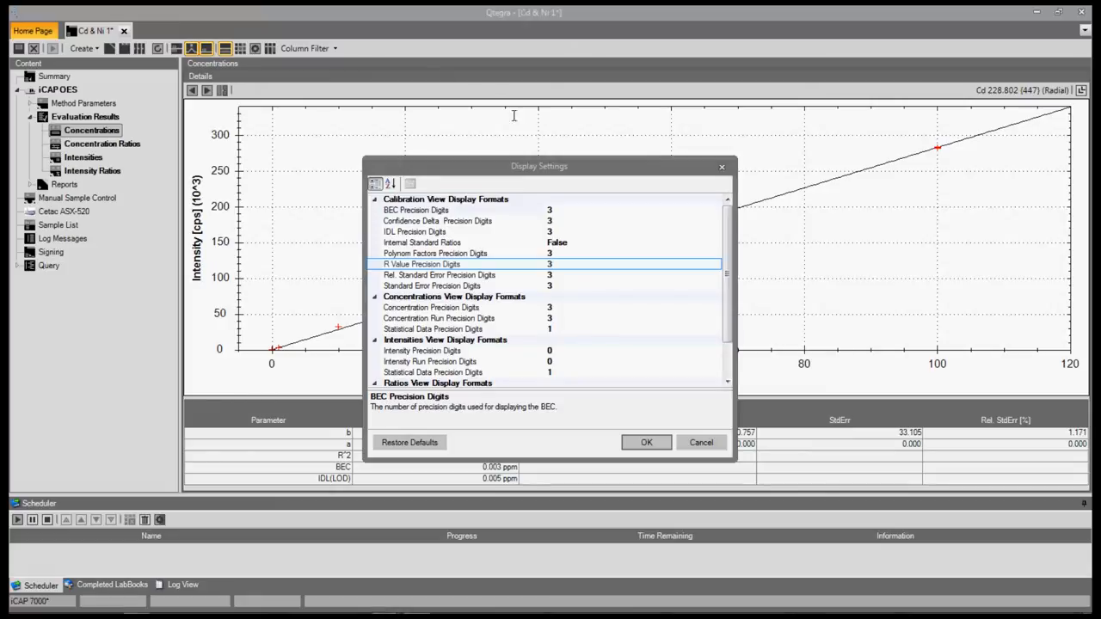
click(456, 264)
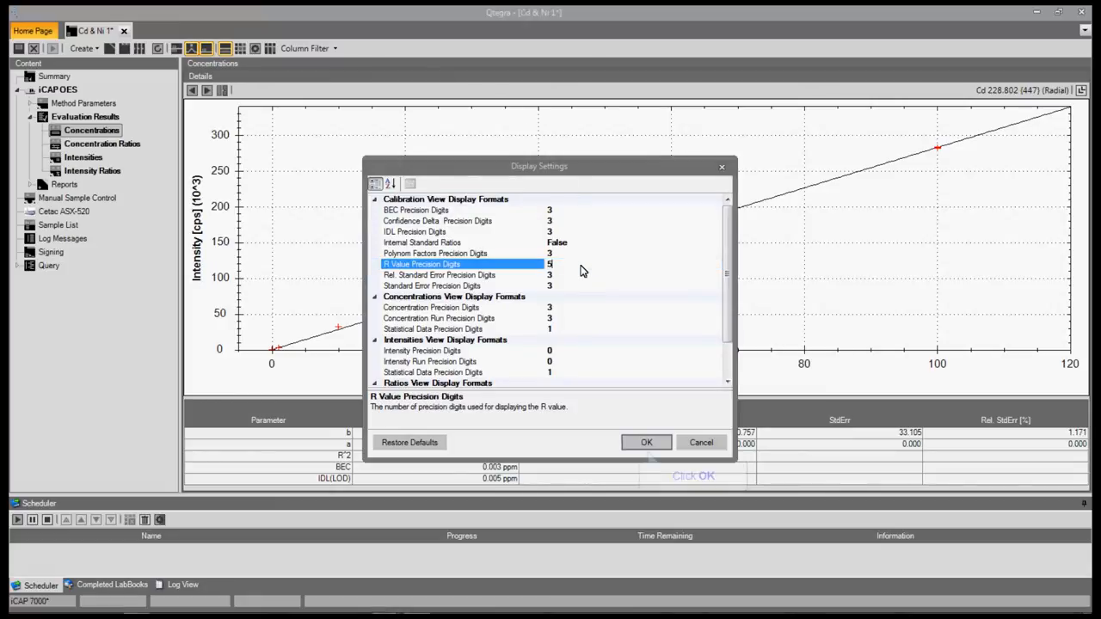
click(646, 442)
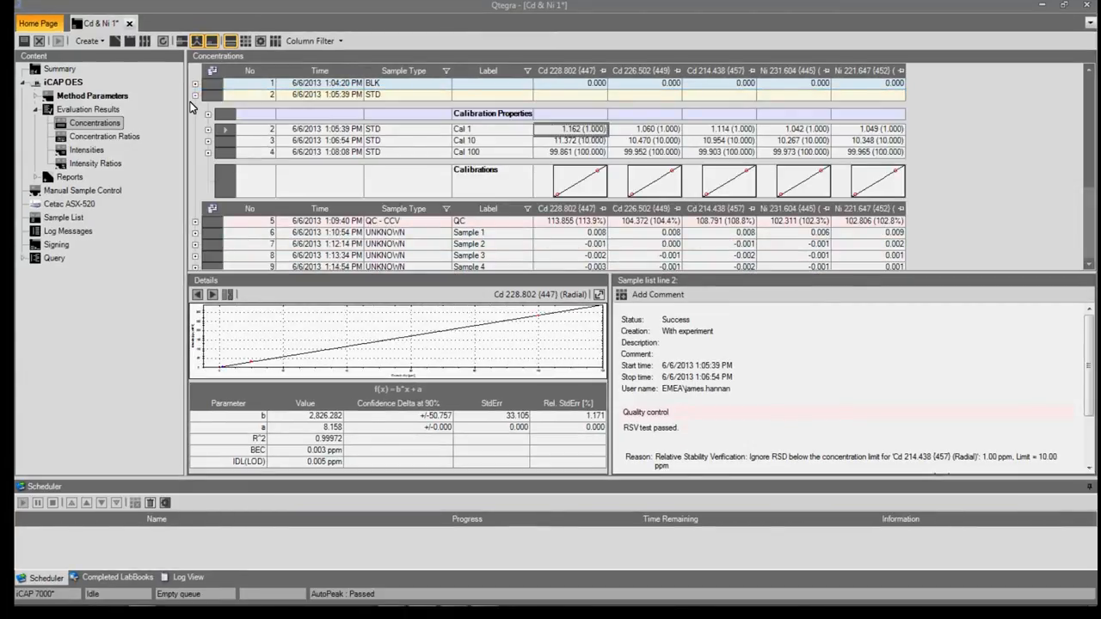
Collapse the STD row's Calibration Properties.
click(208, 129)
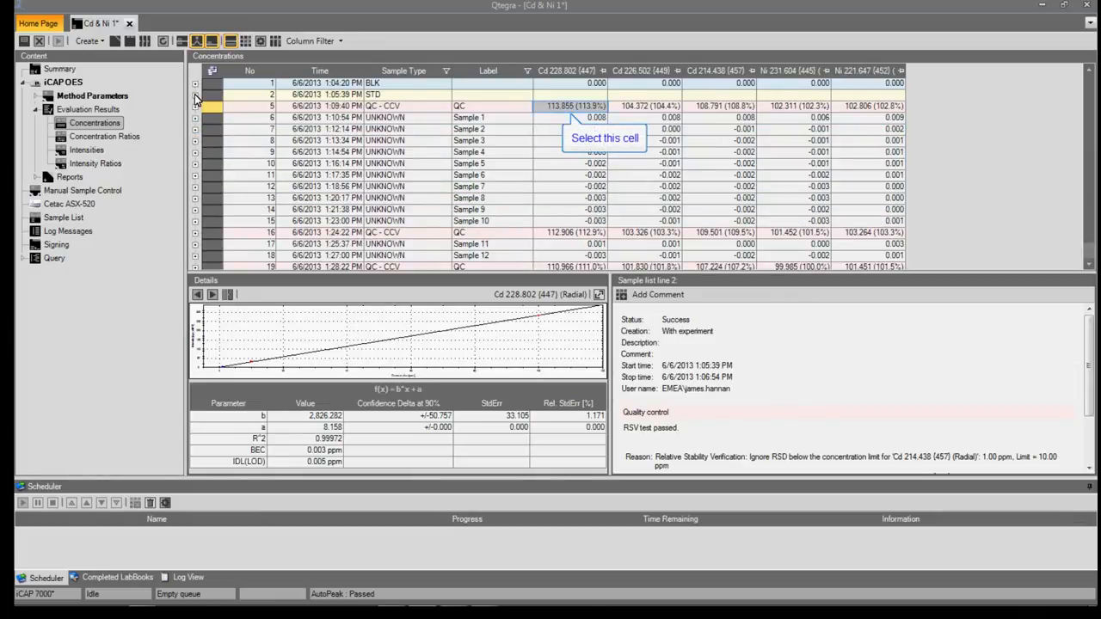
click(576, 105)
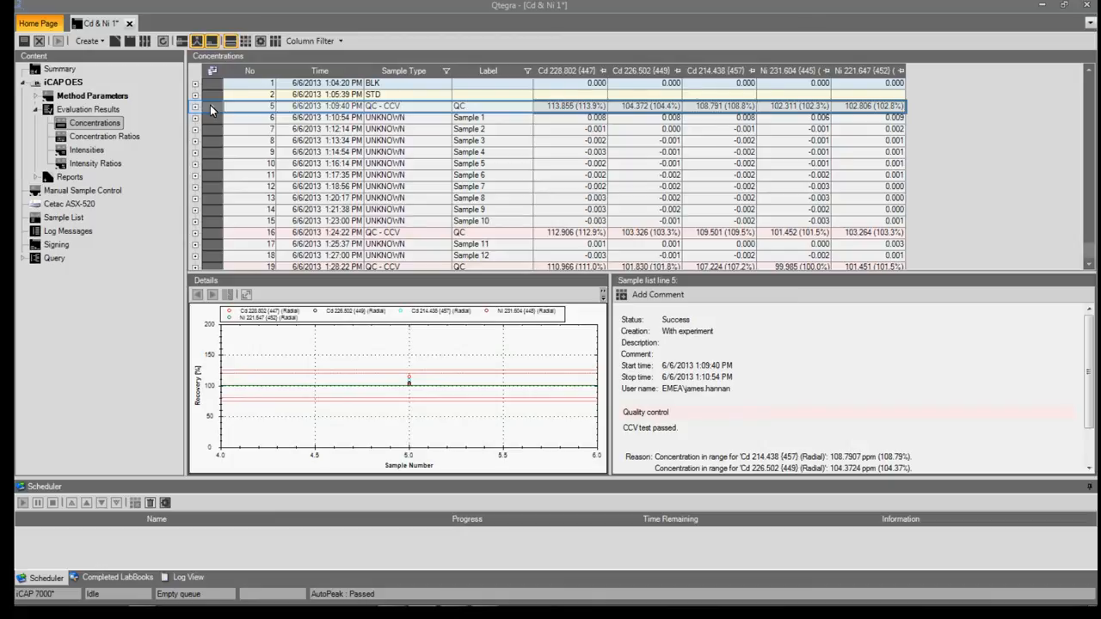
click(195, 106)
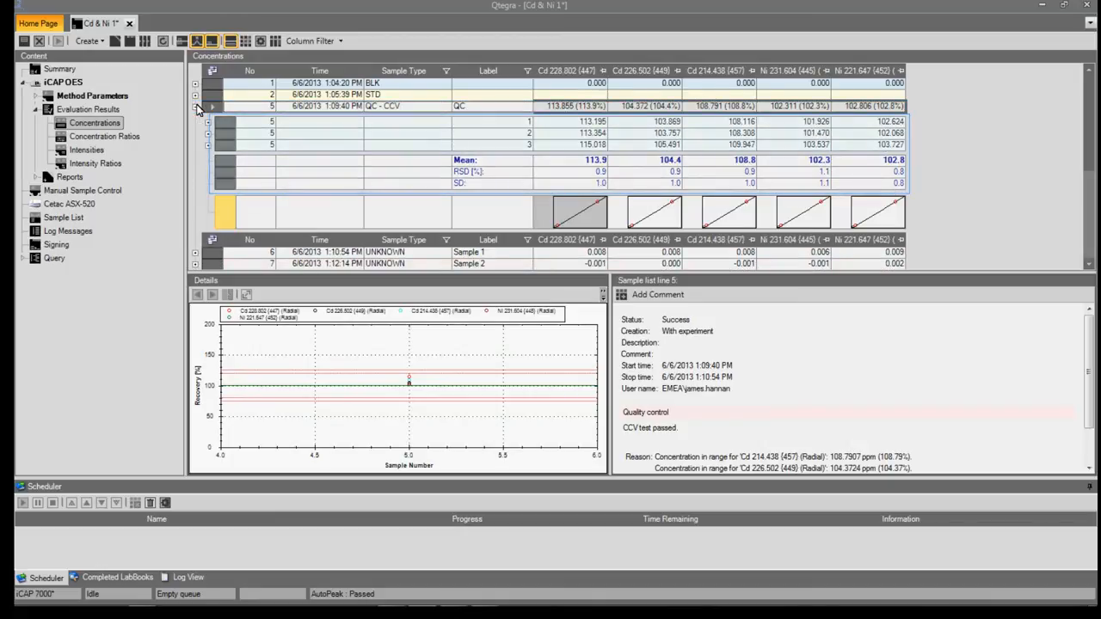
click(571, 212)
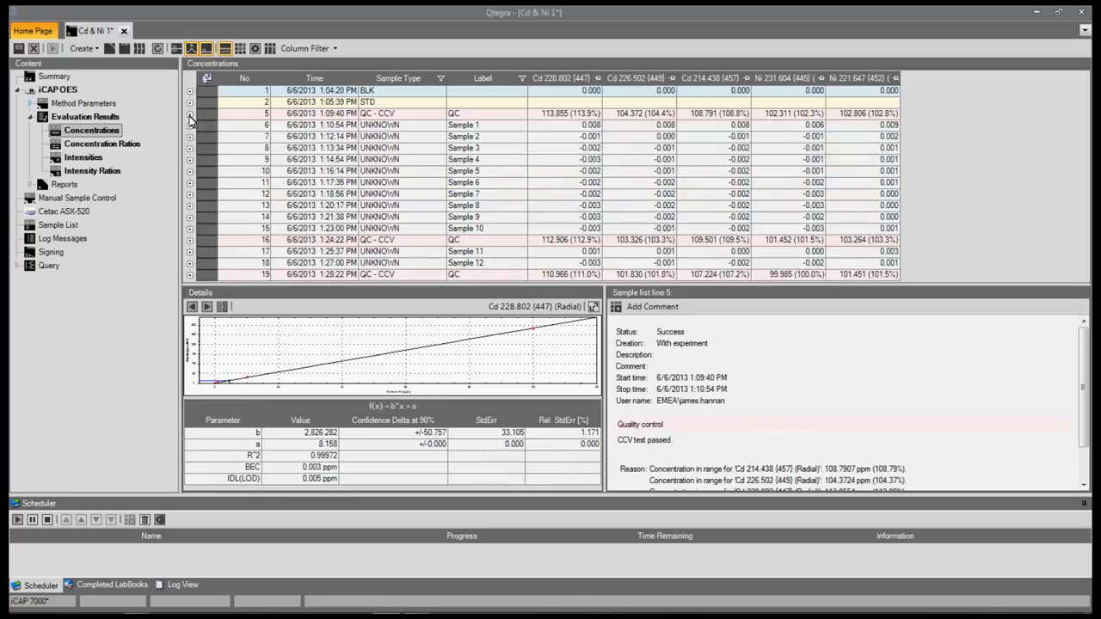
mouse_move(83, 103)
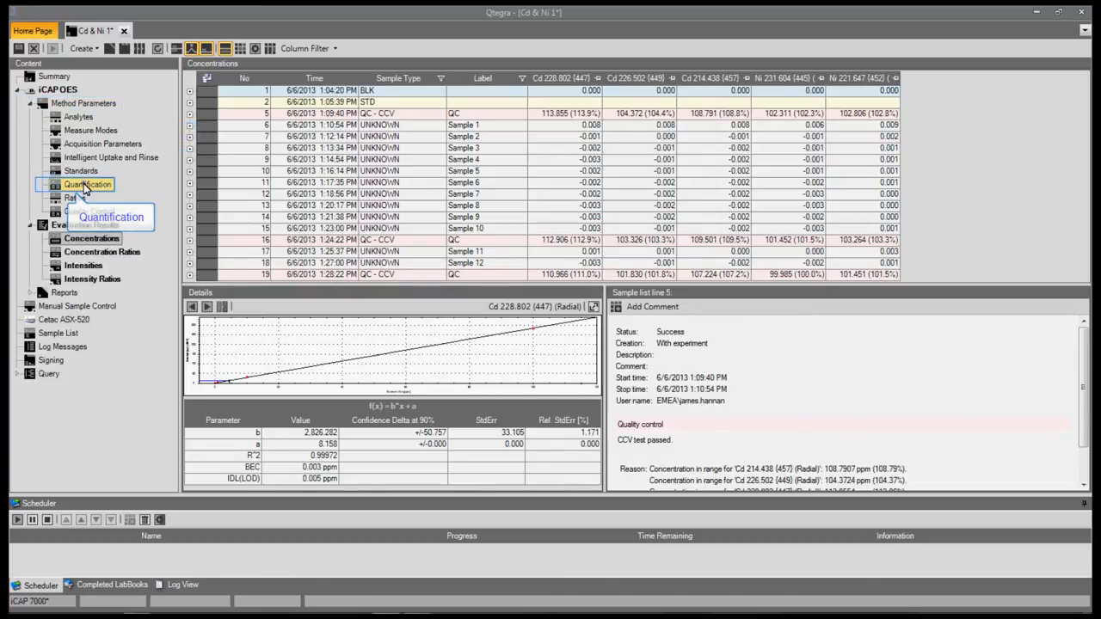
Change Cd 228.802 Fit Type from Linear to 2nd Order in Quantification.
click(87, 184)
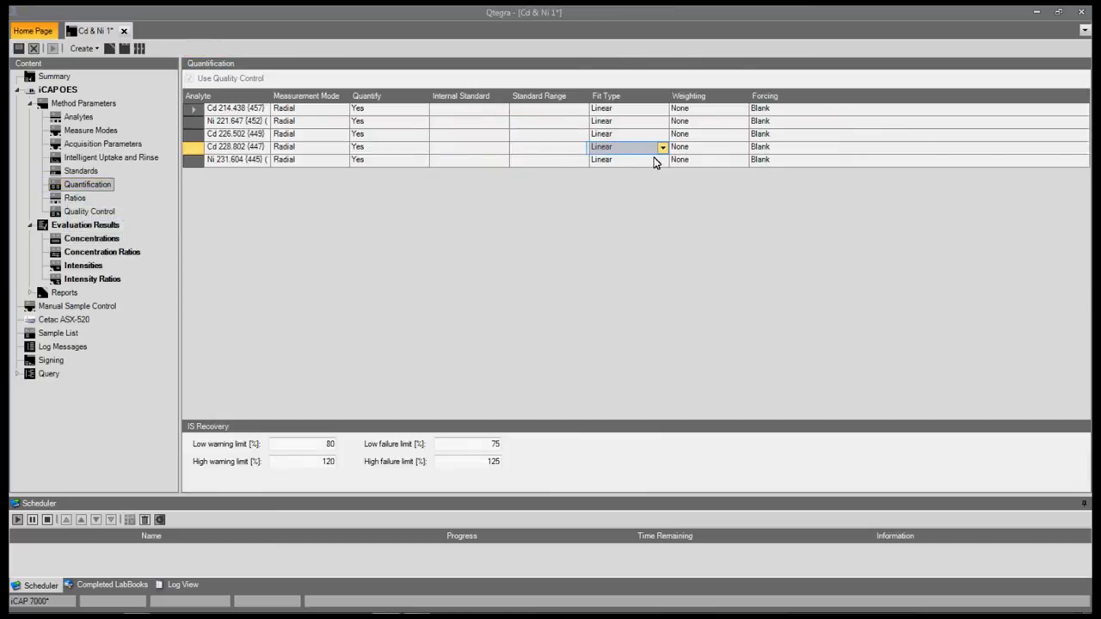
click(662, 159)
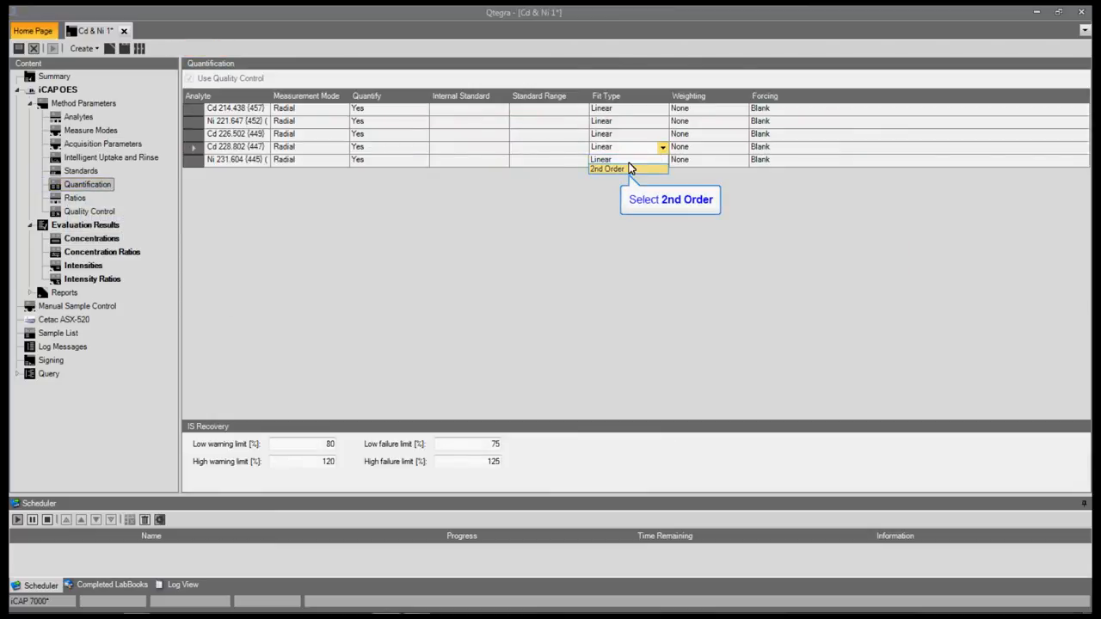
click(608, 169)
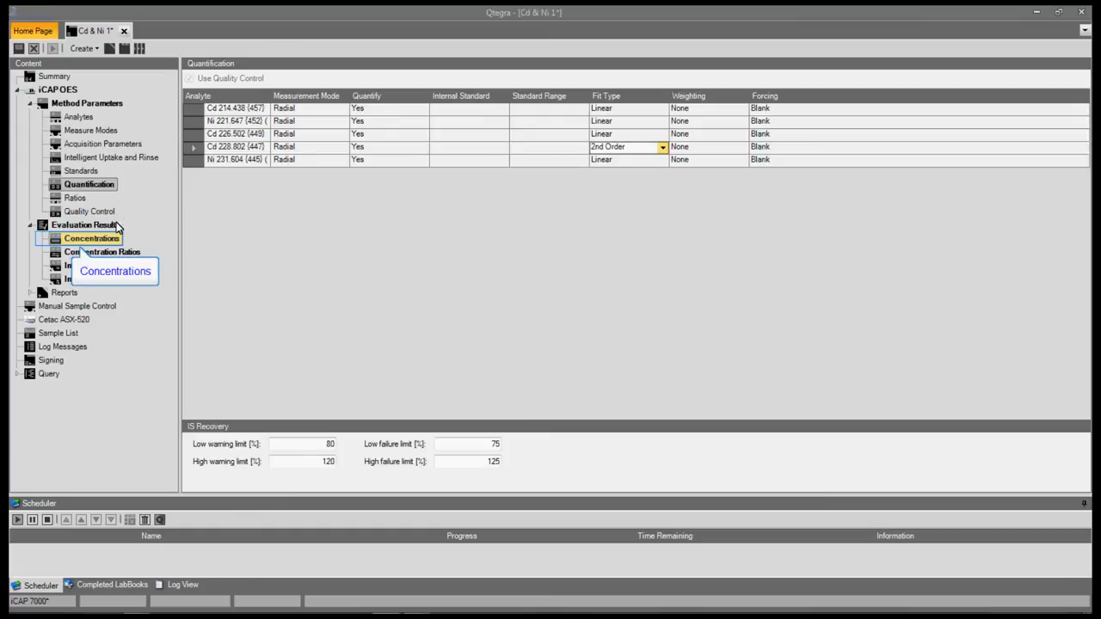
Review the Cd 228.802 quadratic calibration chart in Concentrations, maximized then restored.
click(92, 238)
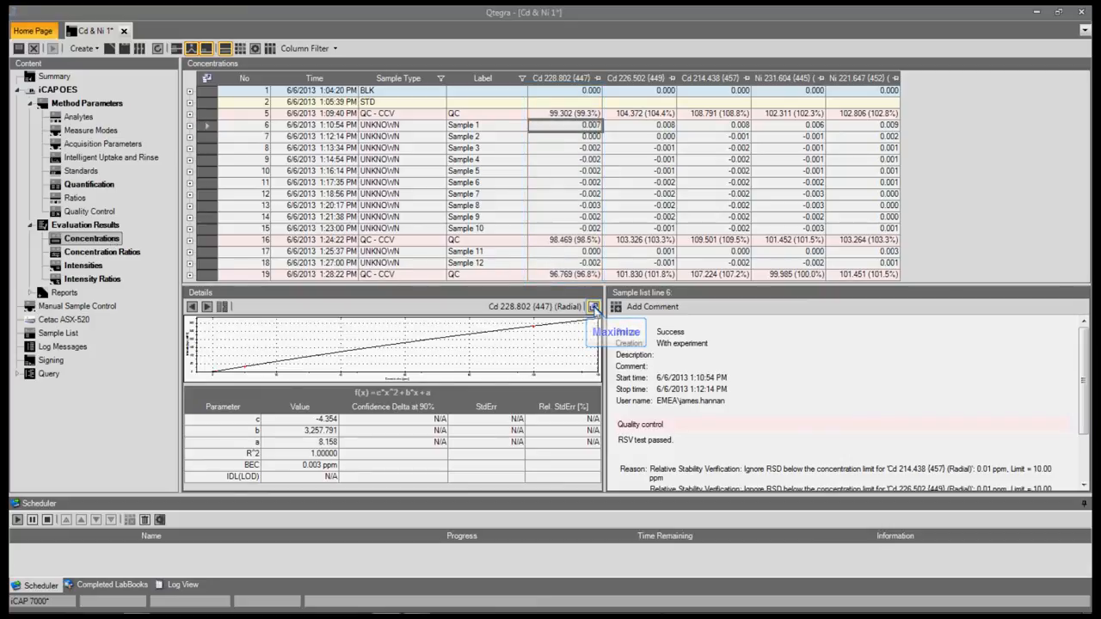
click(593, 307)
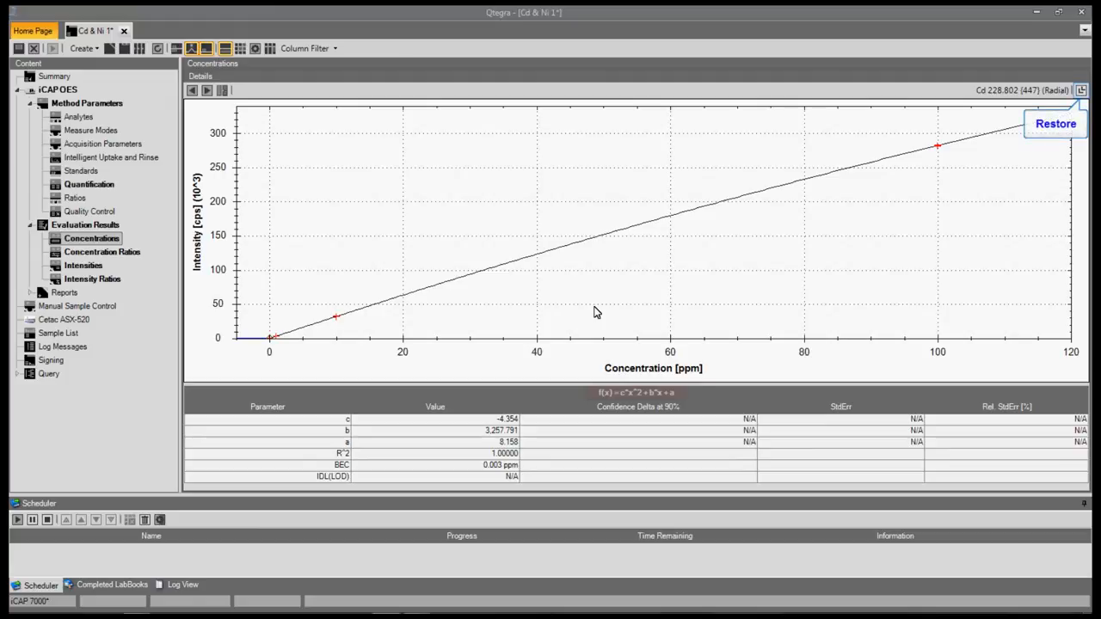
click(1055, 123)
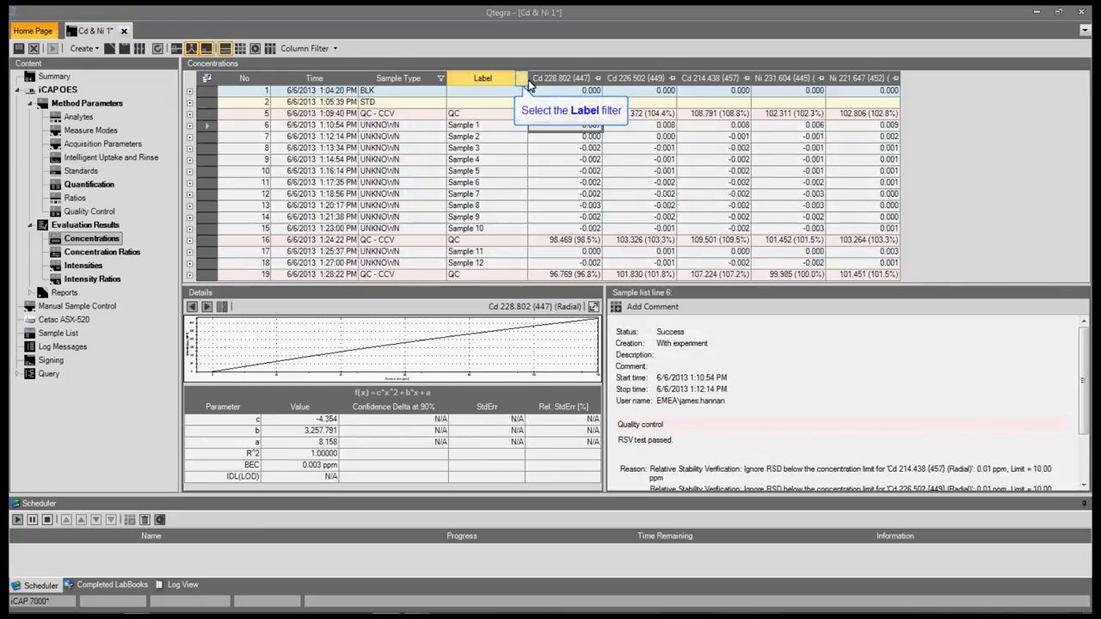
Filter Label to QC, clear it, then show Sample Type filter choices.
click(523, 78)
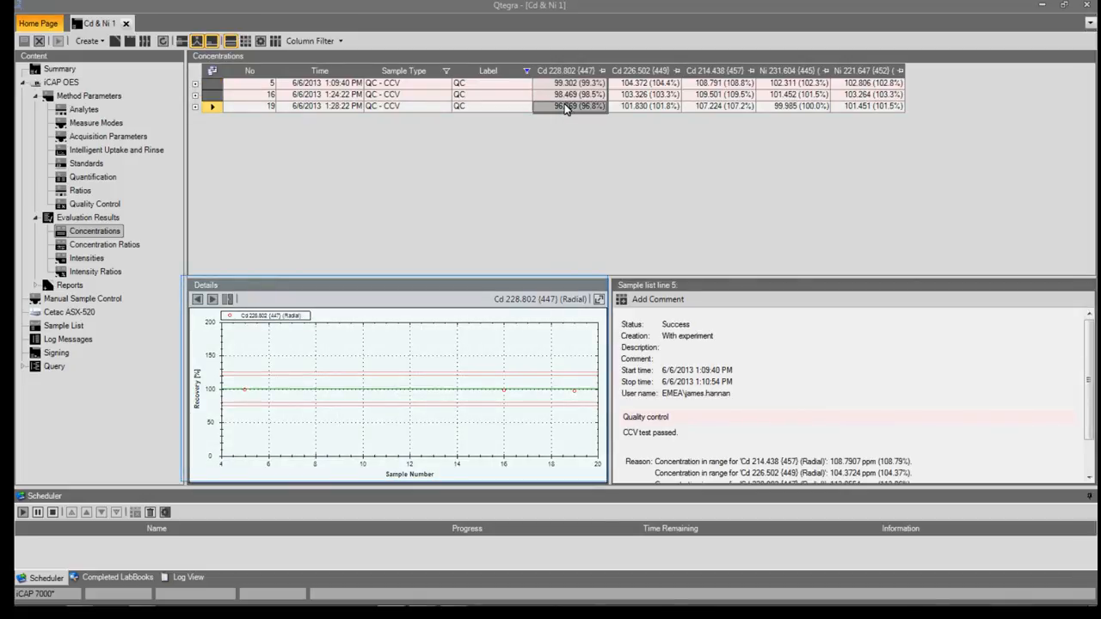
mouse_move(525, 70)
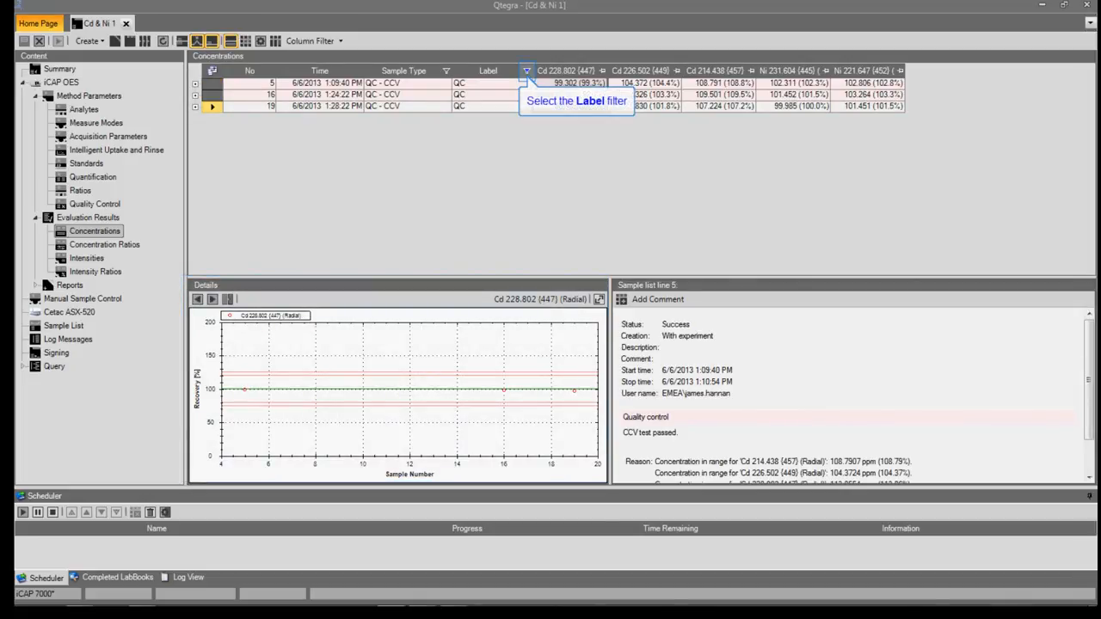
click(526, 71)
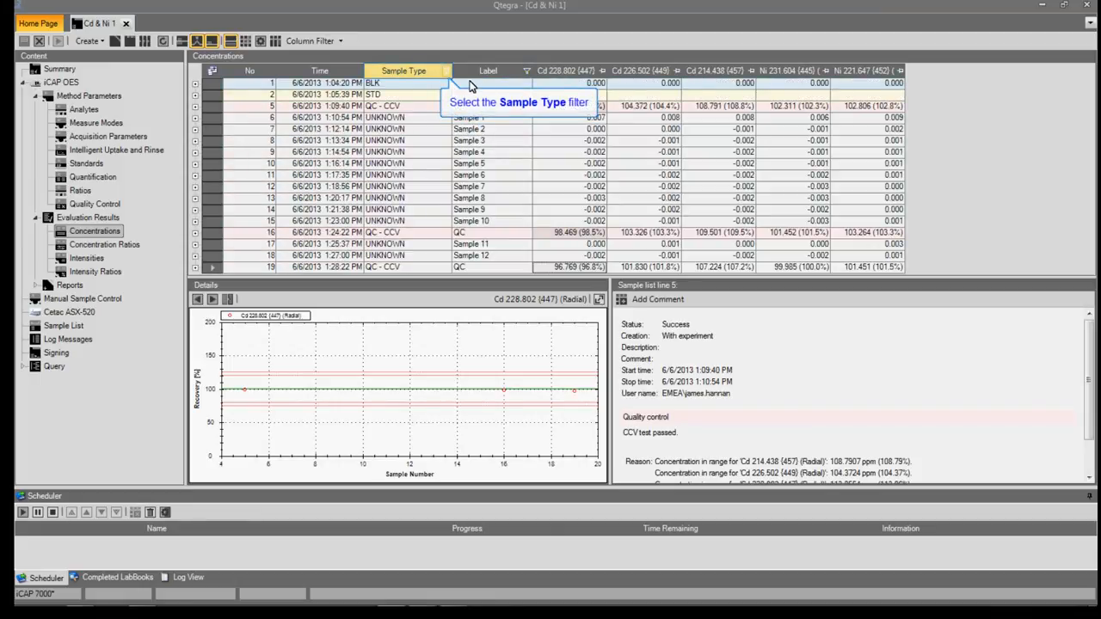
click(443, 70)
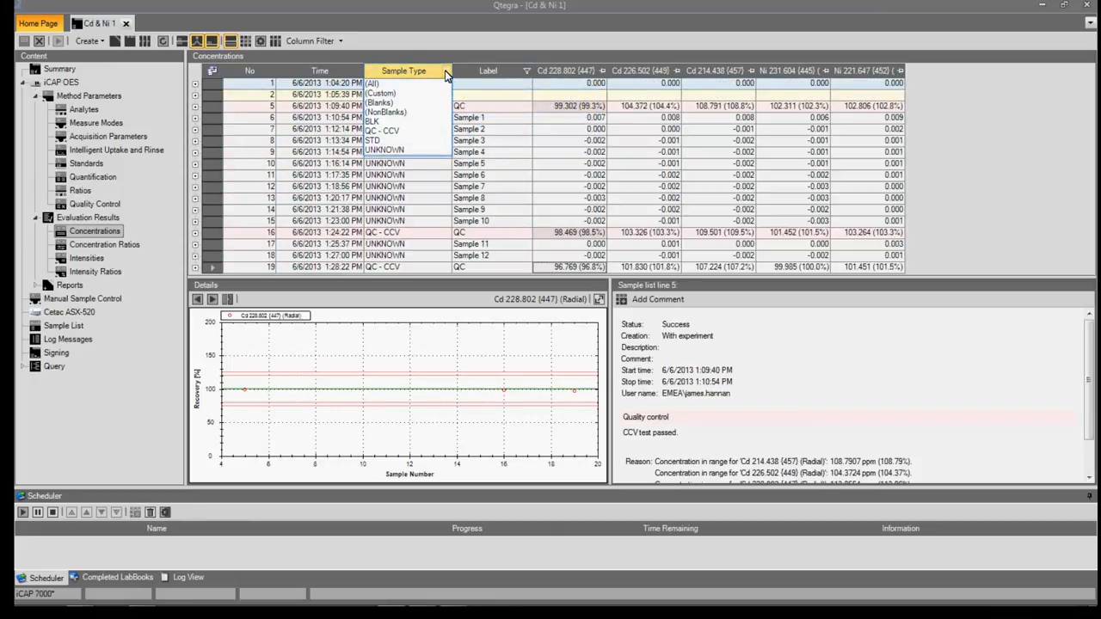